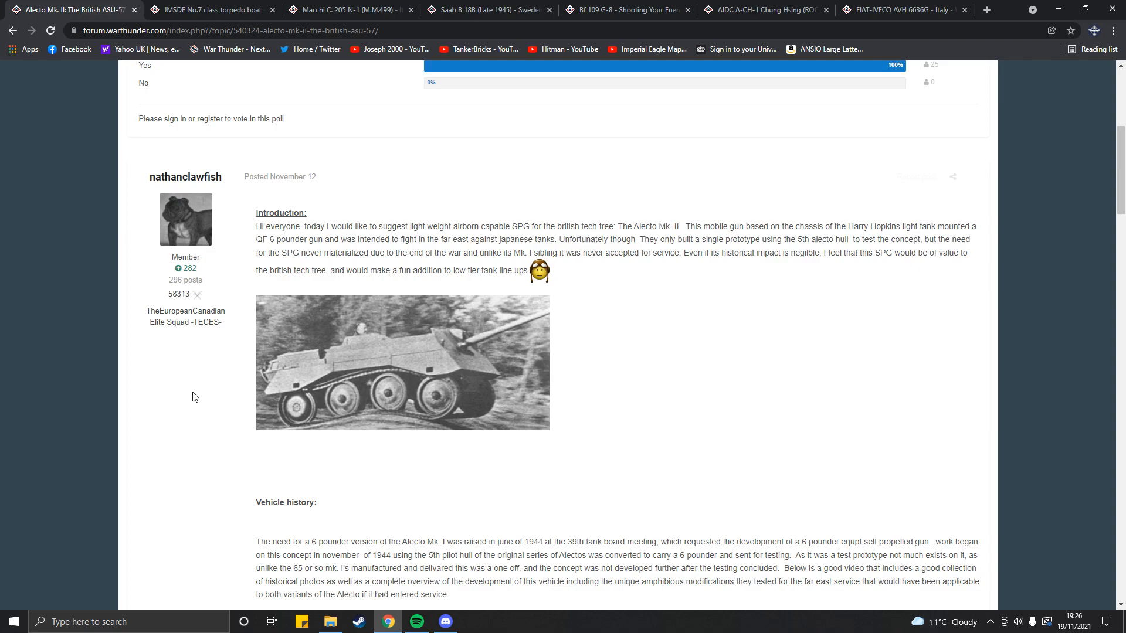
- Switch to the JMSDF No.7 class torpedo boat suggestion thread
click(217, 10)
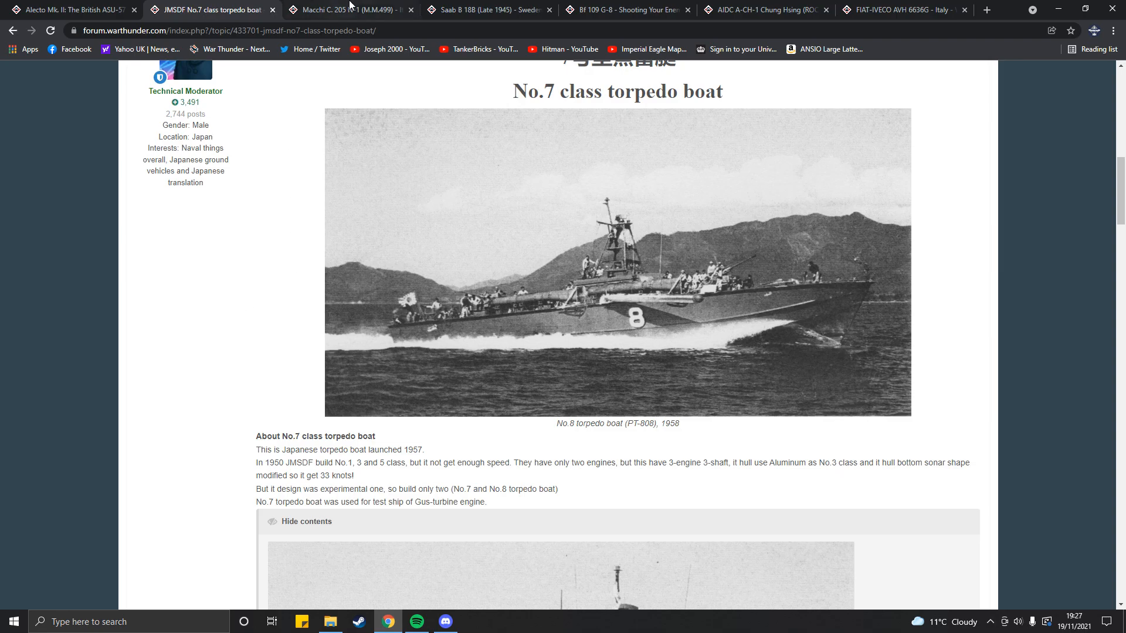
- Read the Macchi C.205 N-1 (M.M.499) suggestion, then move to the Saab B 18B (Late 1945) thread
click(347, 12)
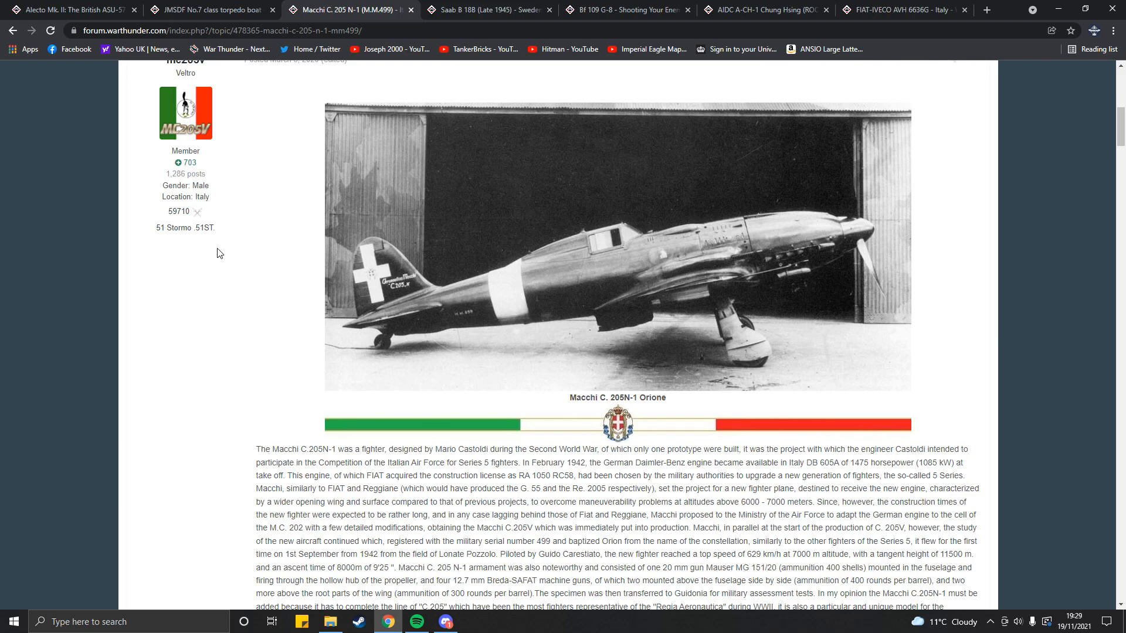
click(487, 10)
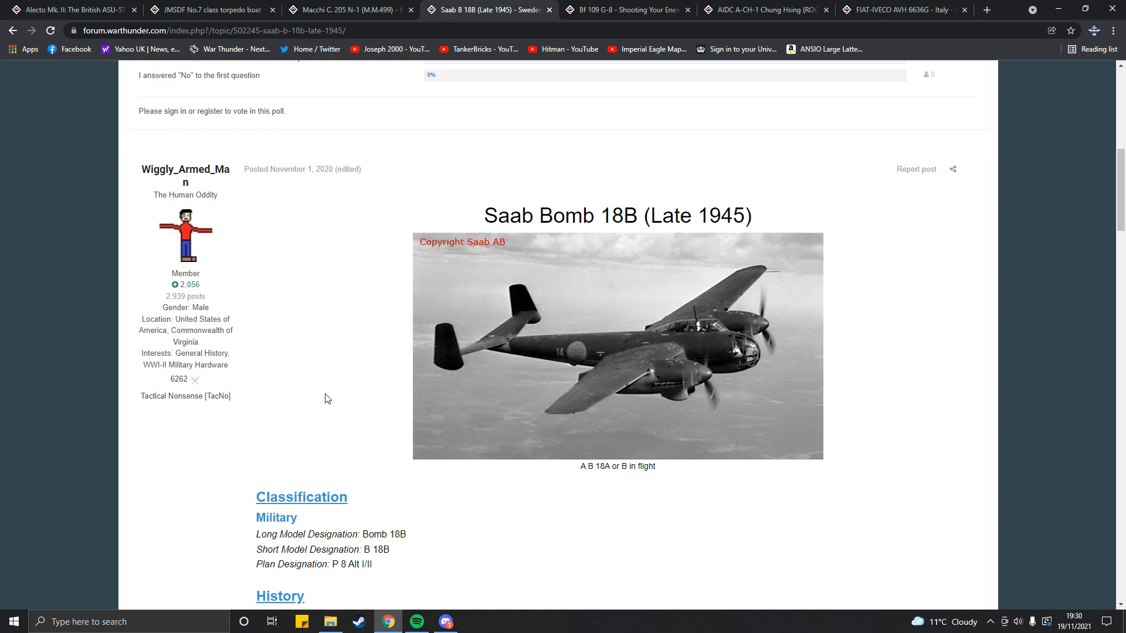
- Switch to the Bf 109 G-8 suggestion thread showing its polls
click(625, 9)
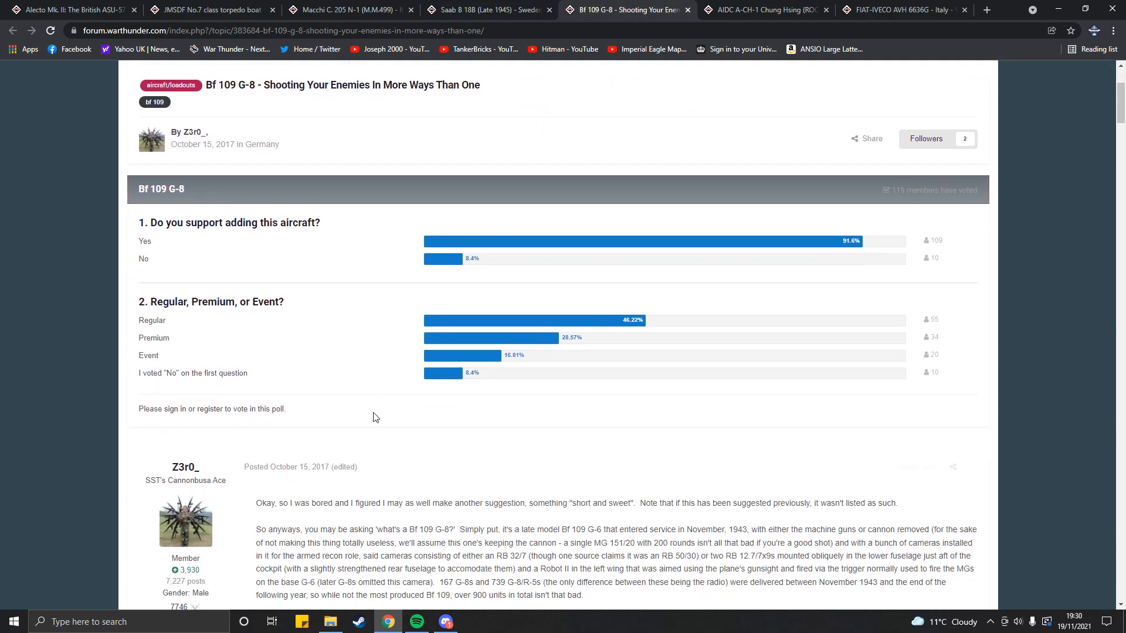
- Scroll past the Bf 109 G-8 polls to the proposal text and camera installation drawings
scroll(down, 3)
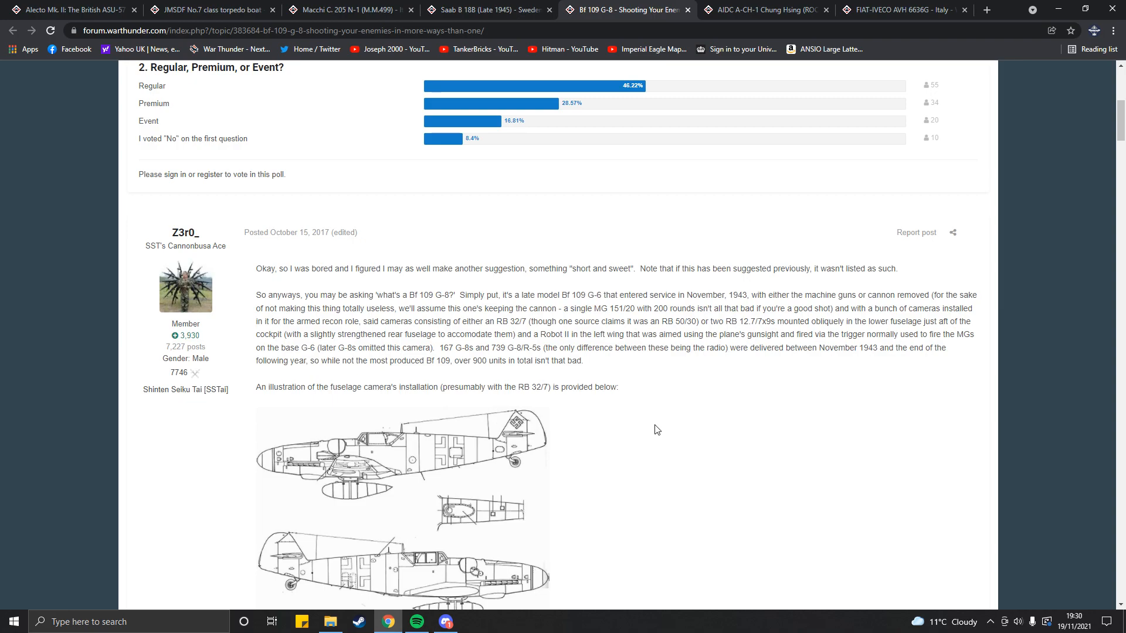
scroll(down, 3)
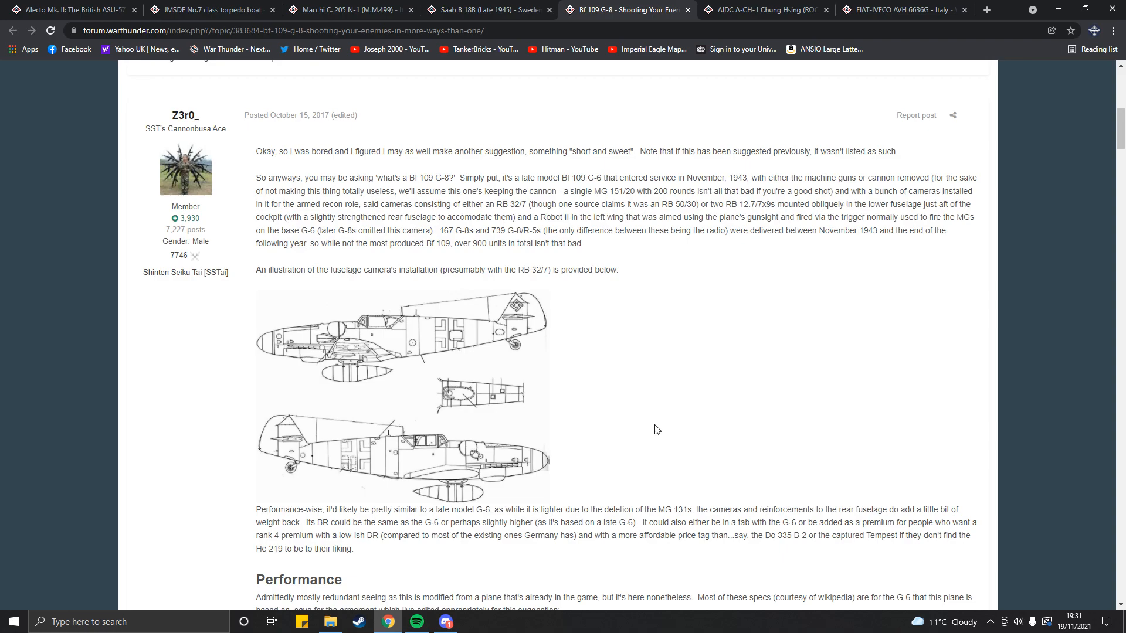
mouse_move(852, 502)
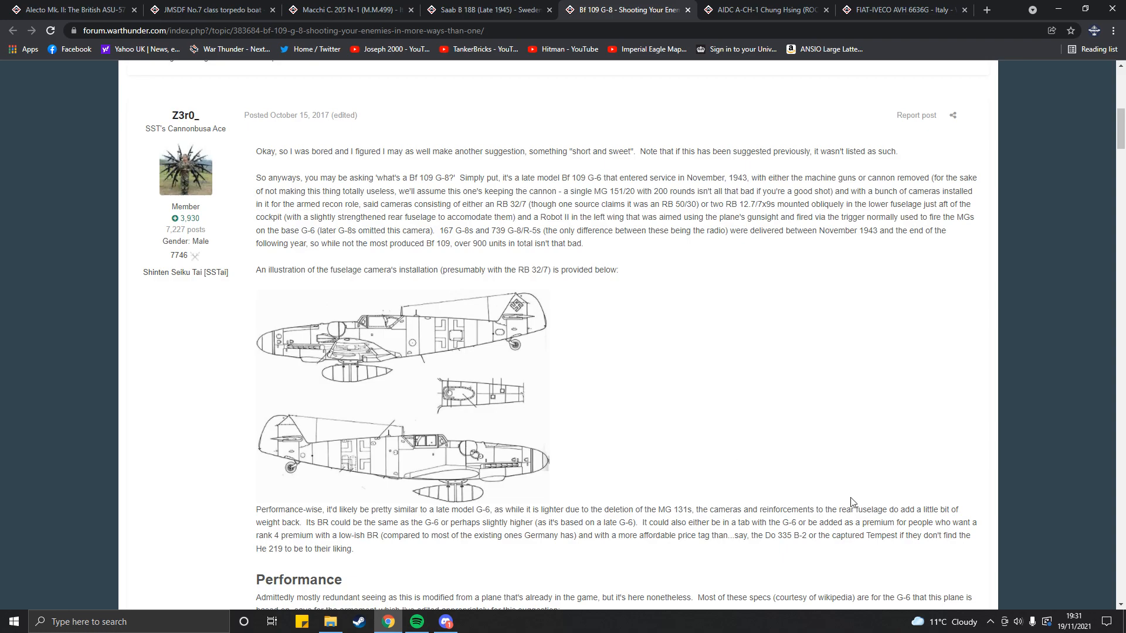
- Read the AIDC A-CH-1 Chung Hsing thread down through In-Game notes, Specifications, Performance and Armament
click(765, 10)
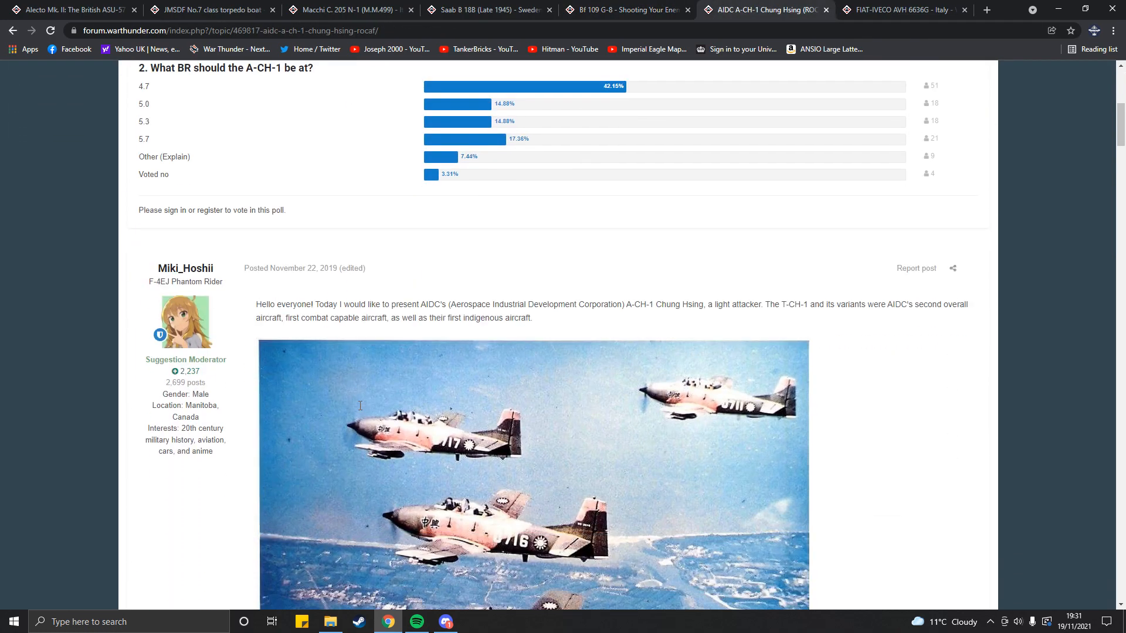
scroll(down, 3)
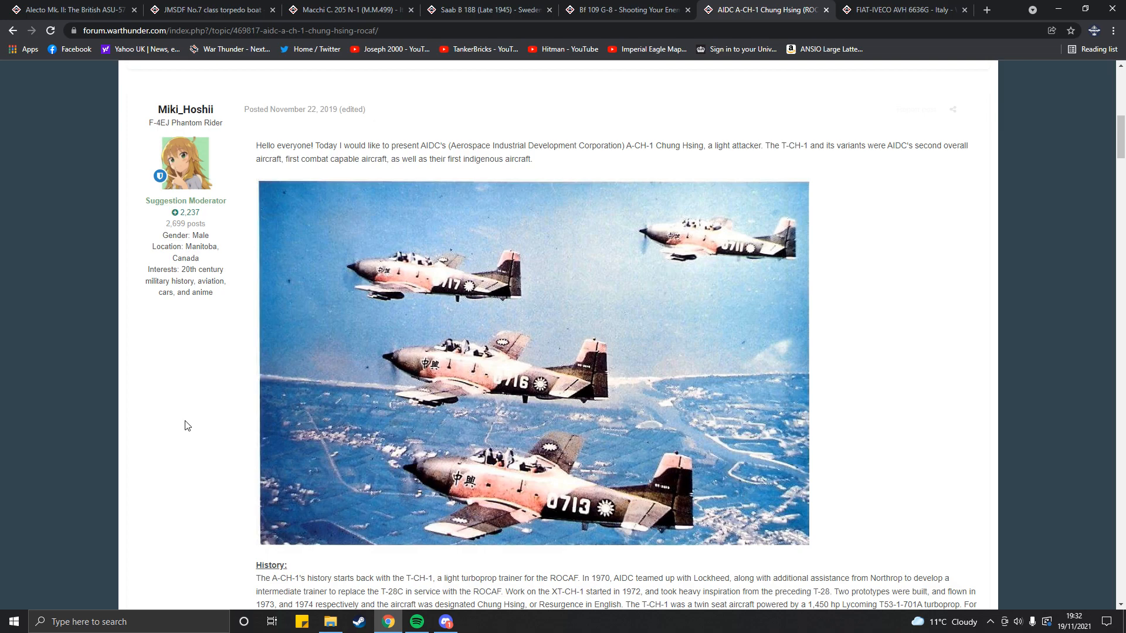
scroll(down, 3)
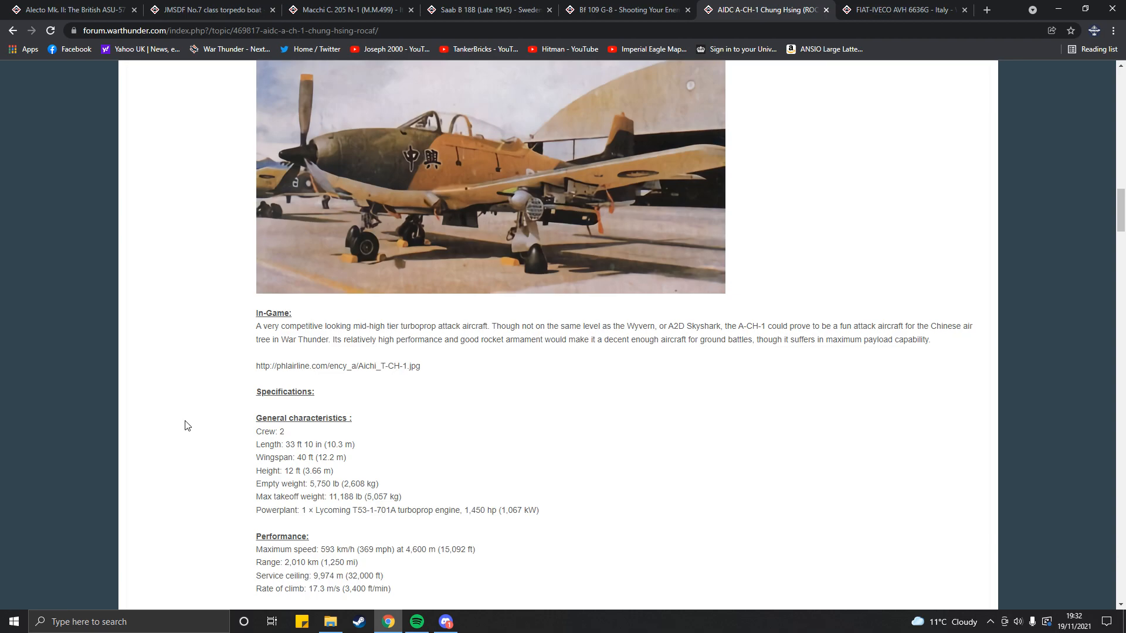
mouse_move(284, 537)
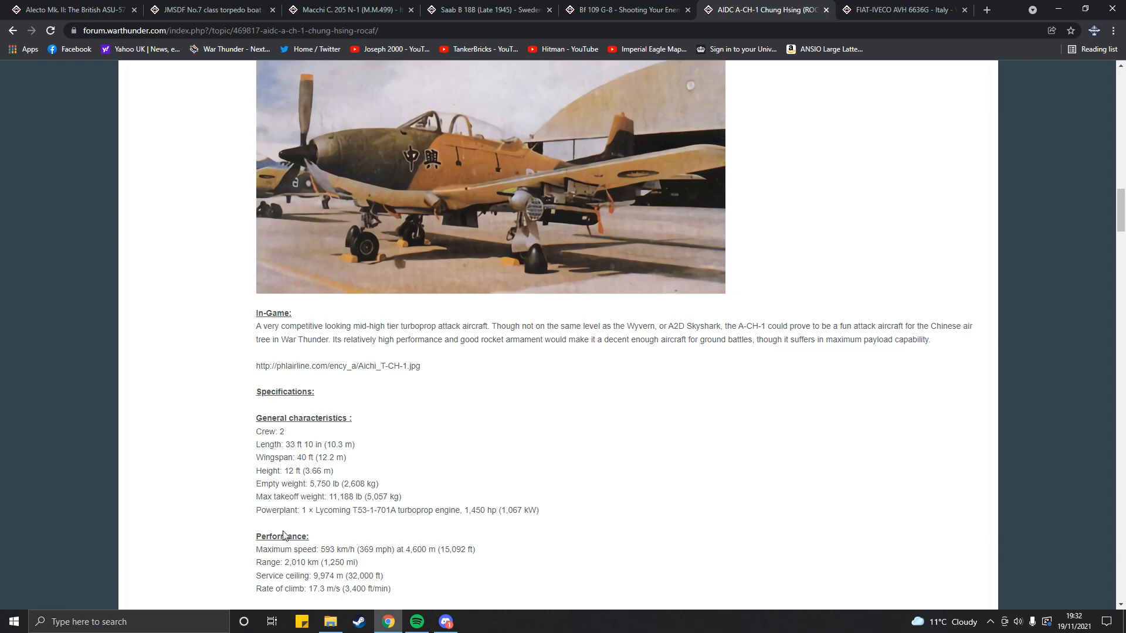
scroll(down, 3)
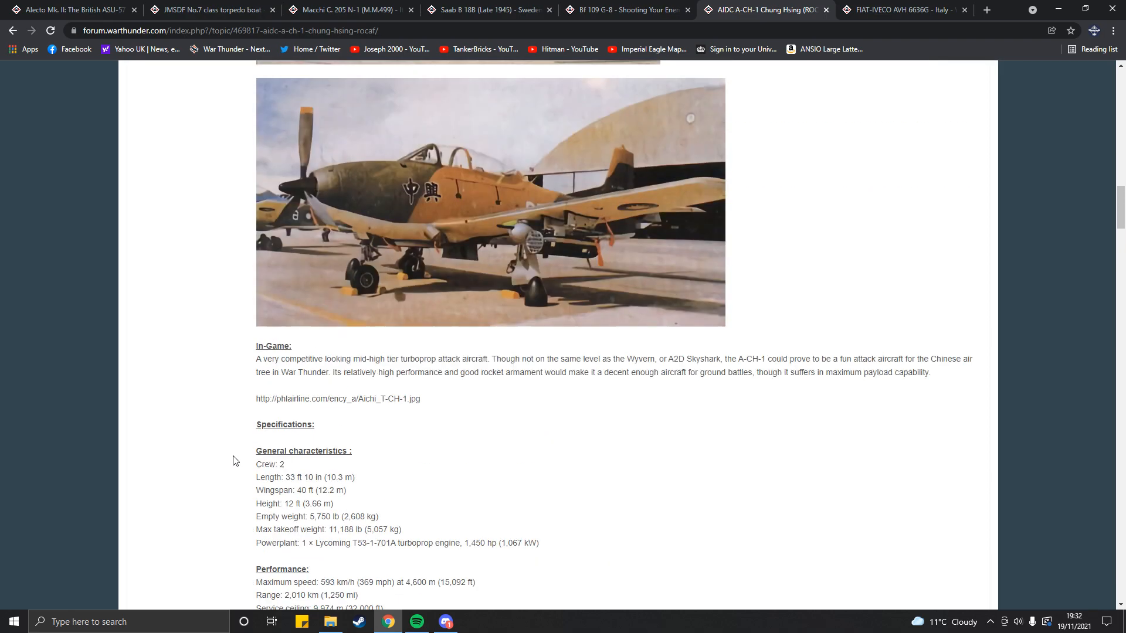
scroll(down, 3)
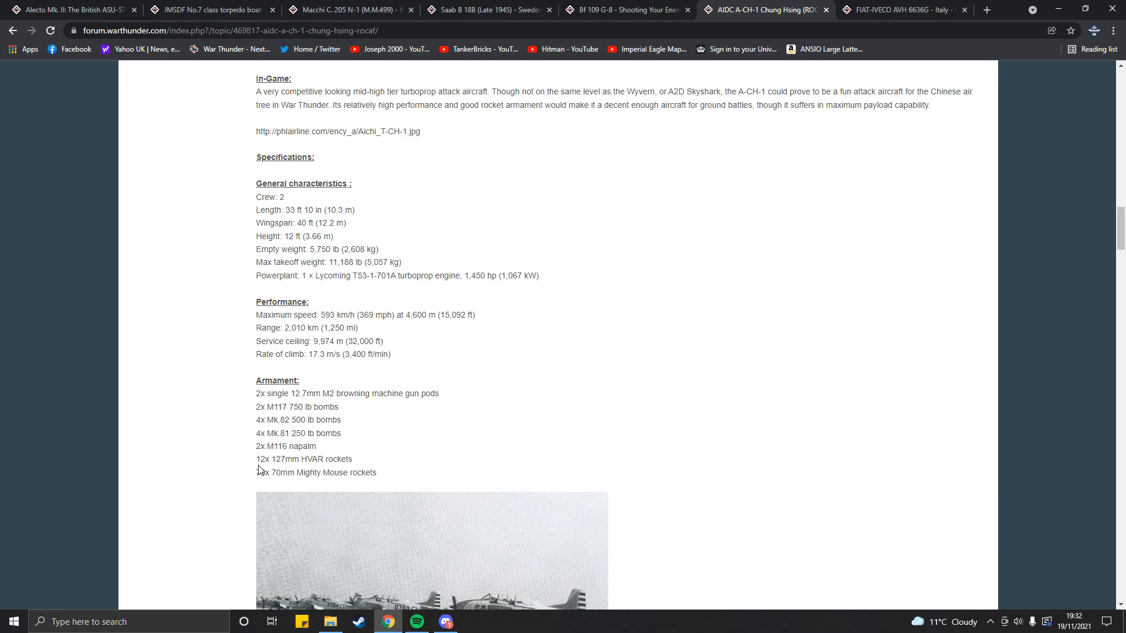
scroll(down, 3)
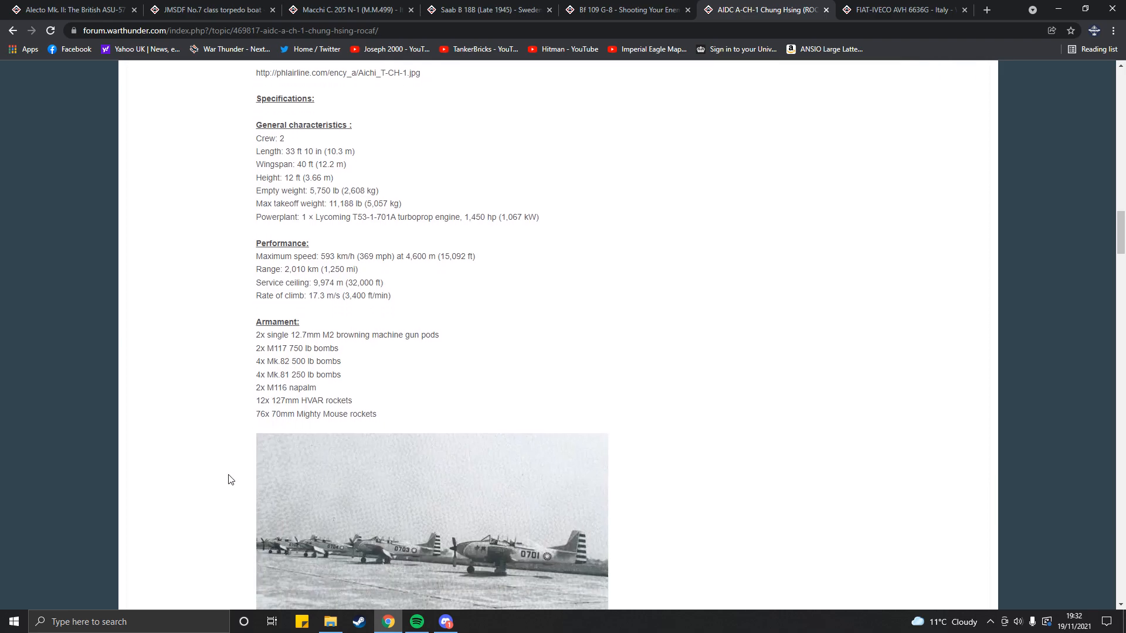
mouse_move(270, 415)
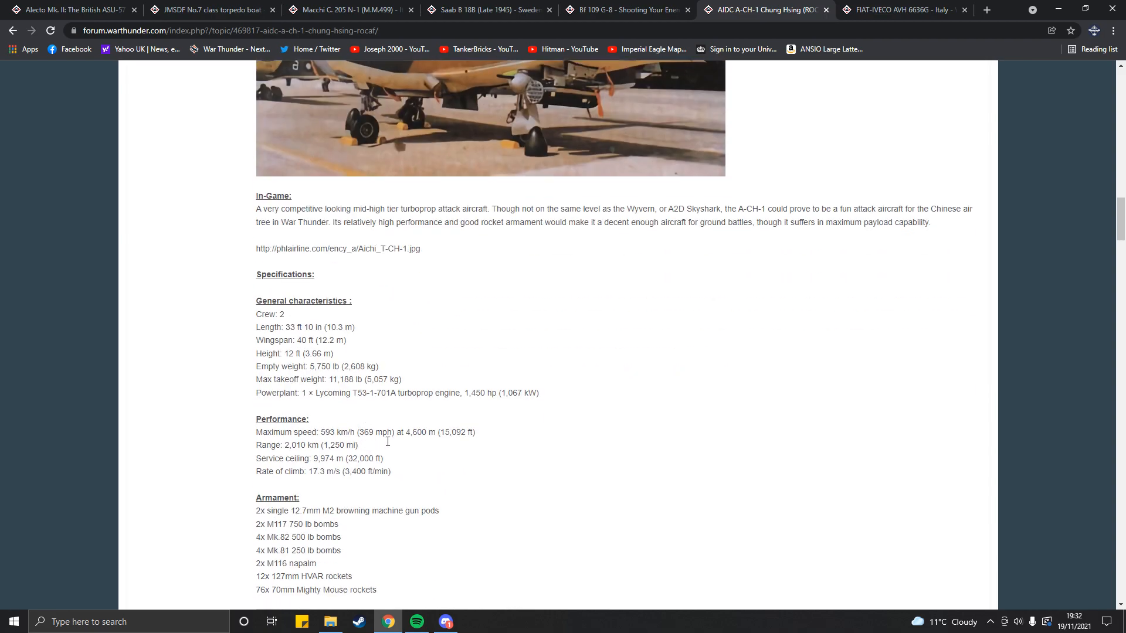
mouse_move(387, 446)
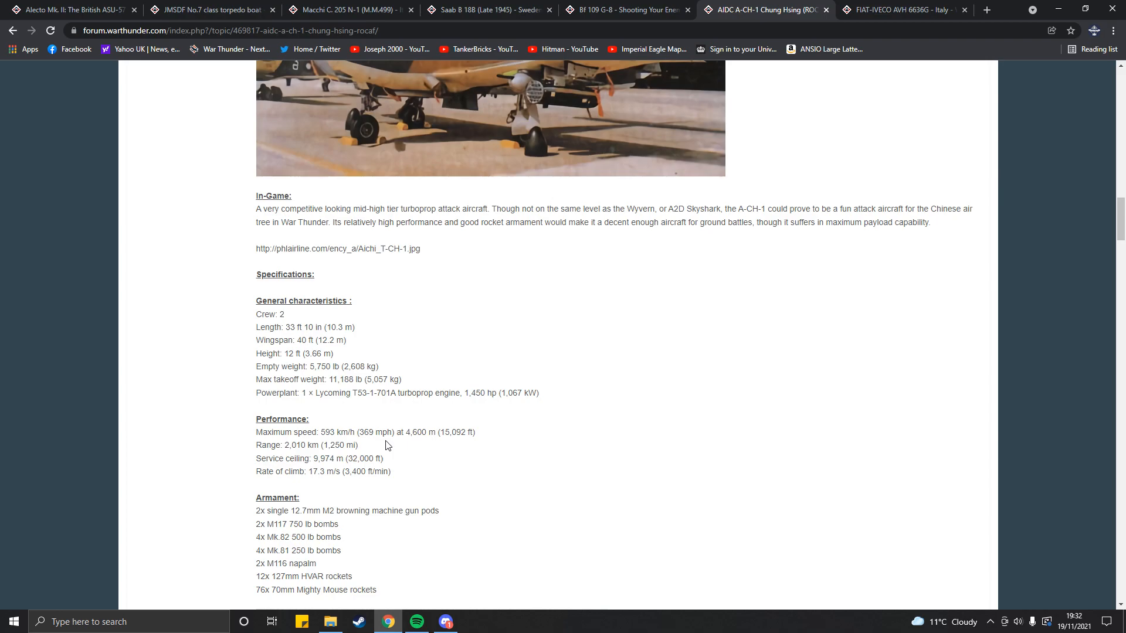
mouse_move(428, 380)
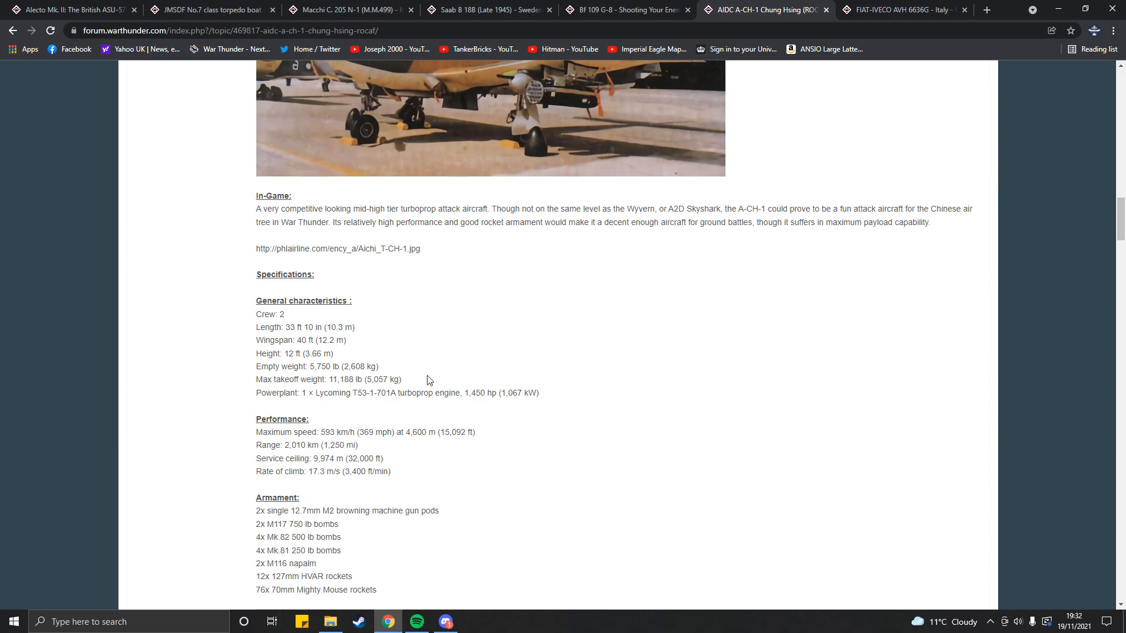
- Read the FIAT-IVECO AVH 6636G thread past its poll and history down to the Specifications table
click(909, 11)
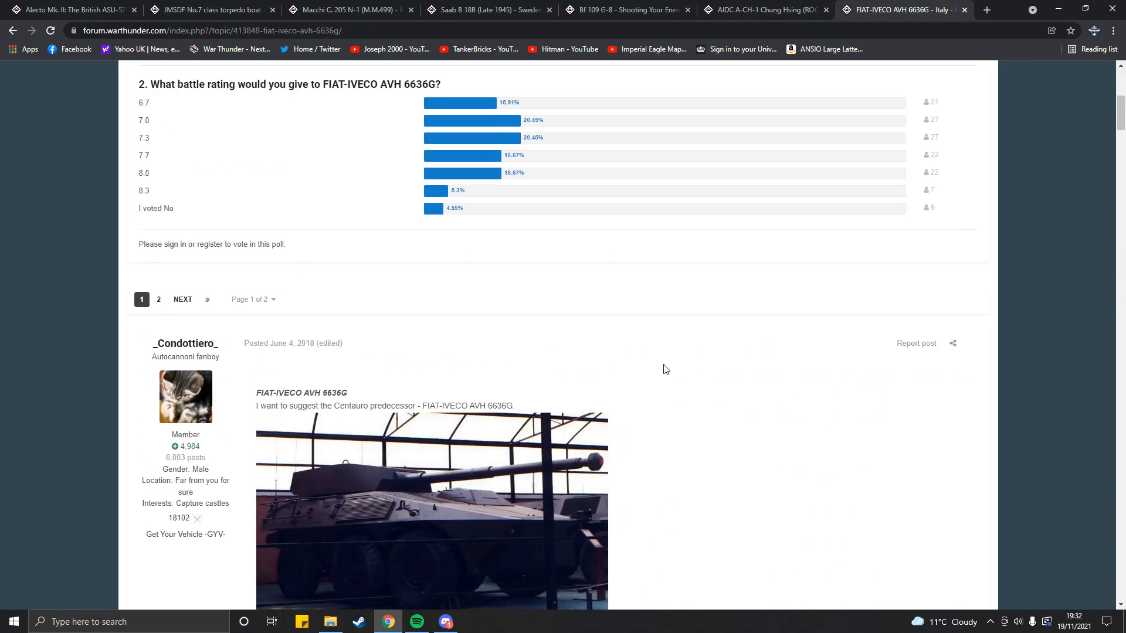
scroll(down, 3)
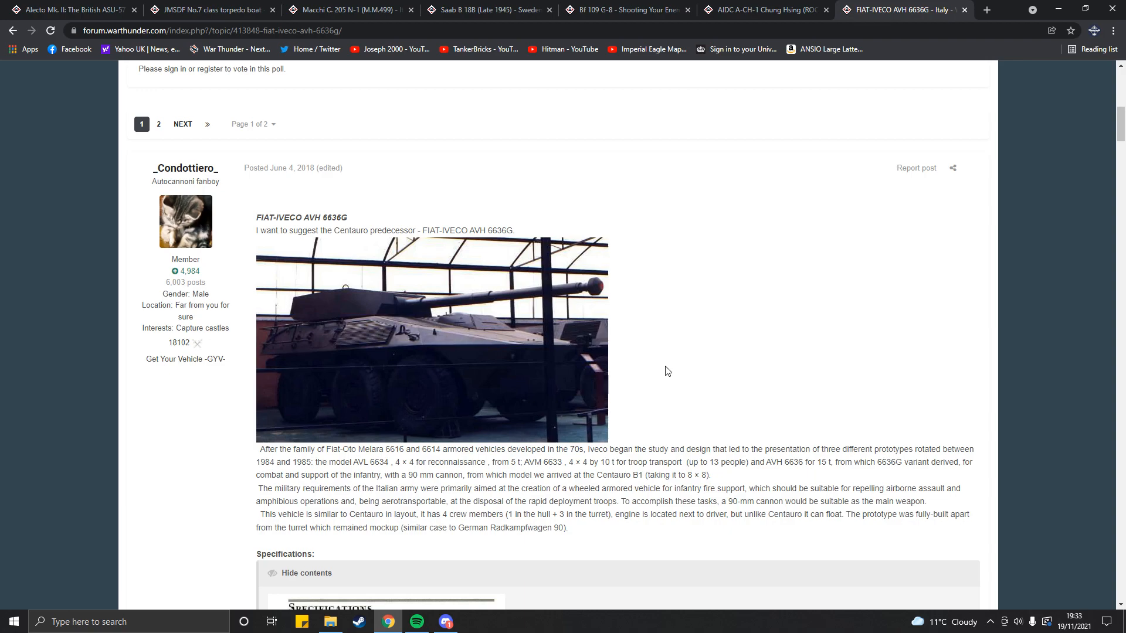
scroll(down, 3)
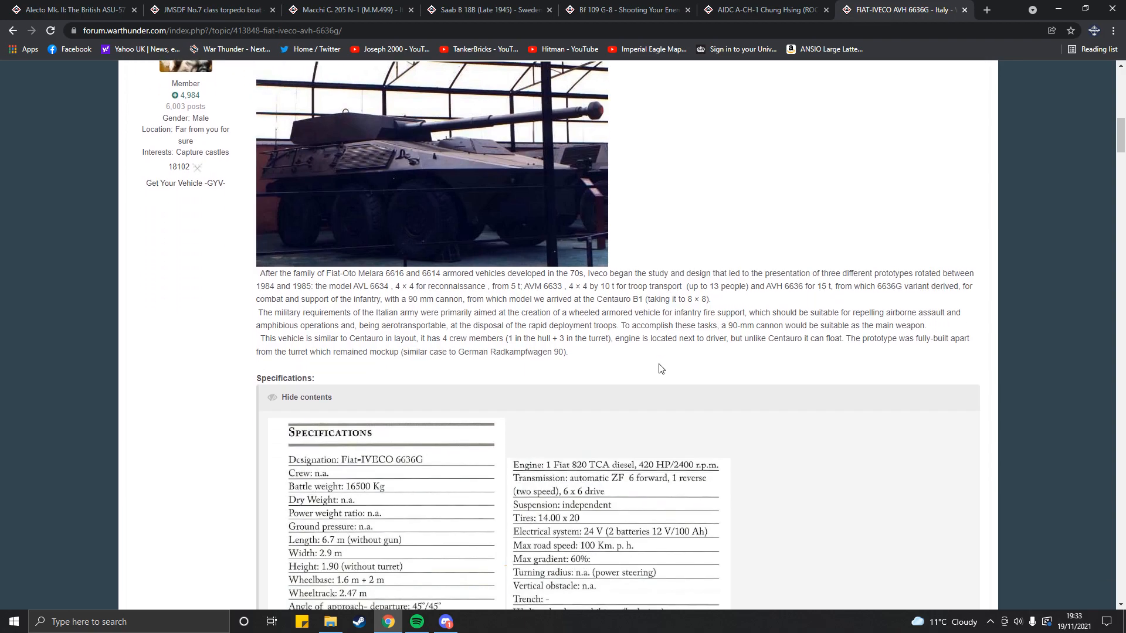
scroll(down, 3)
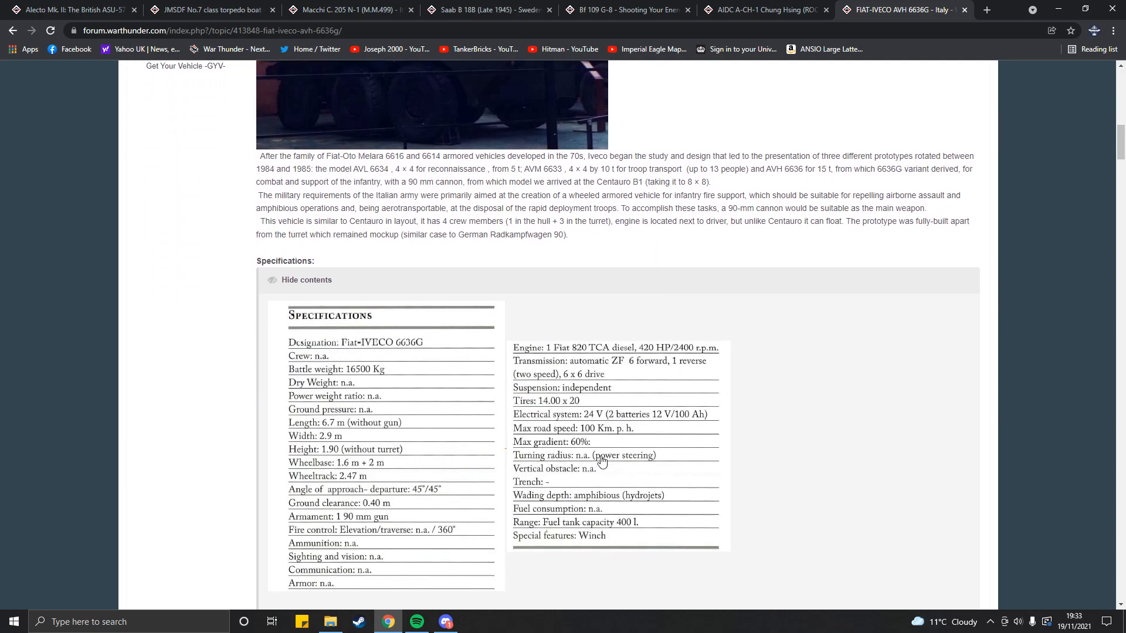